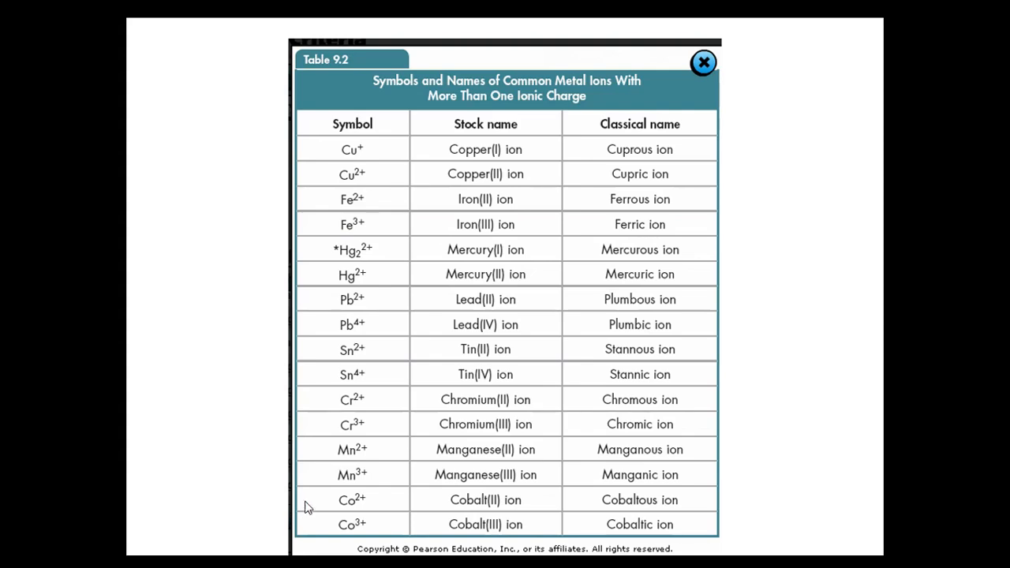
mouse_move(353, 474)
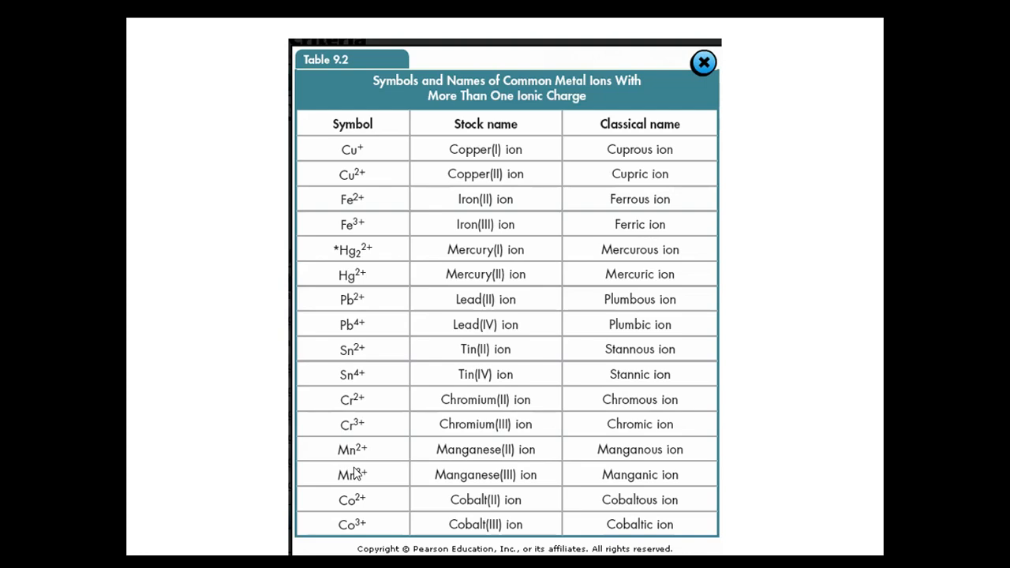
mouse_move(545, 301)
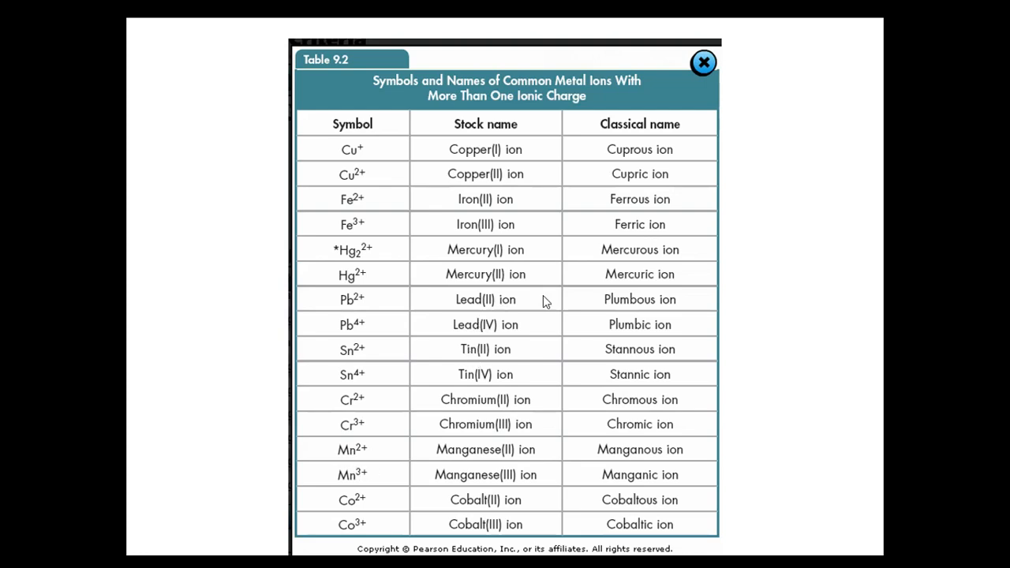
mouse_move(615, 178)
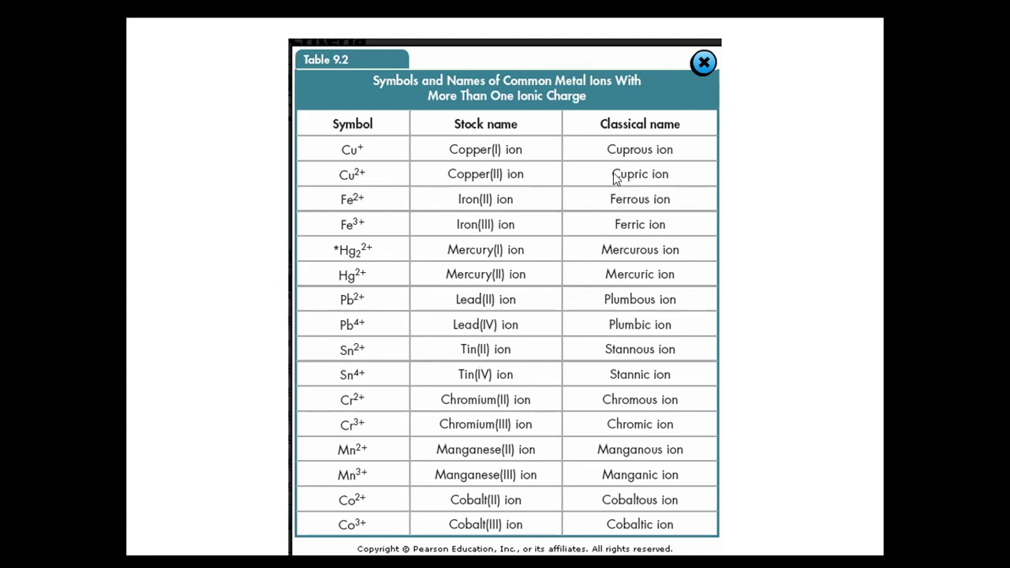
mouse_move(623, 466)
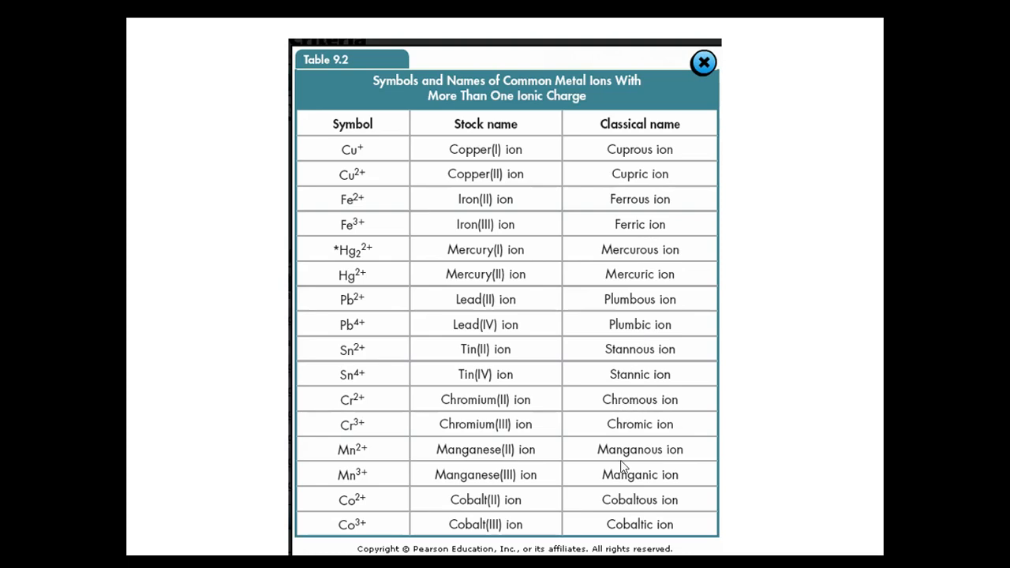
mouse_move(702, 520)
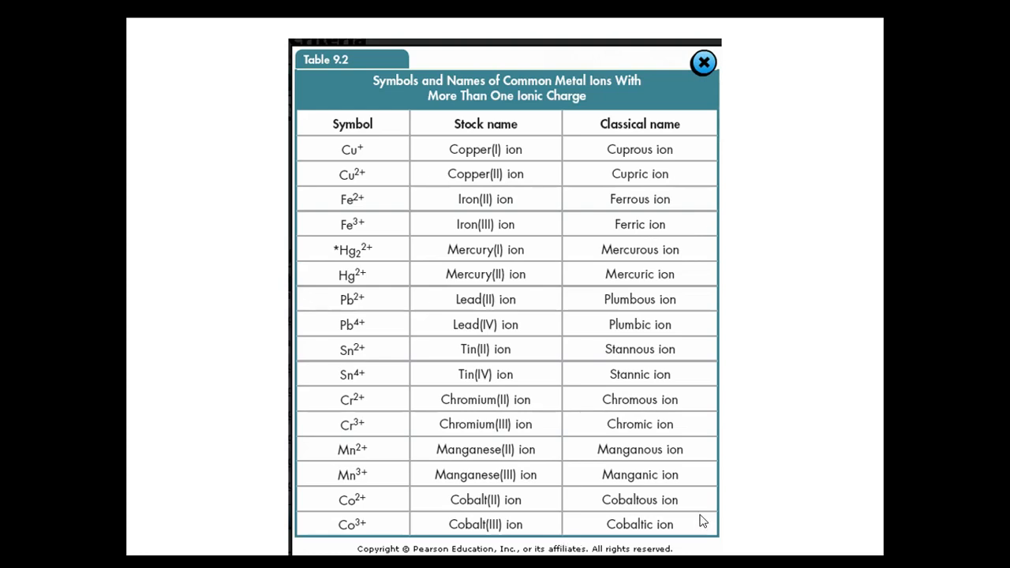
Close the Table 9.2 metal ion names popup to return to the periodic table
left_click(703, 62)
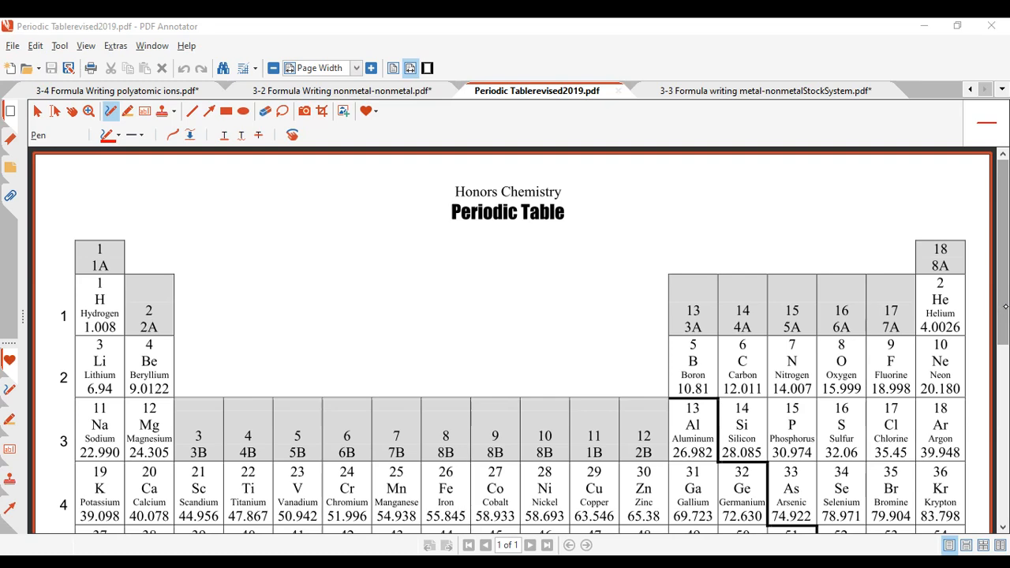
Draw a red brace over groups 3–12 and write 'need Roman numerals' above it
scroll("down", 3)
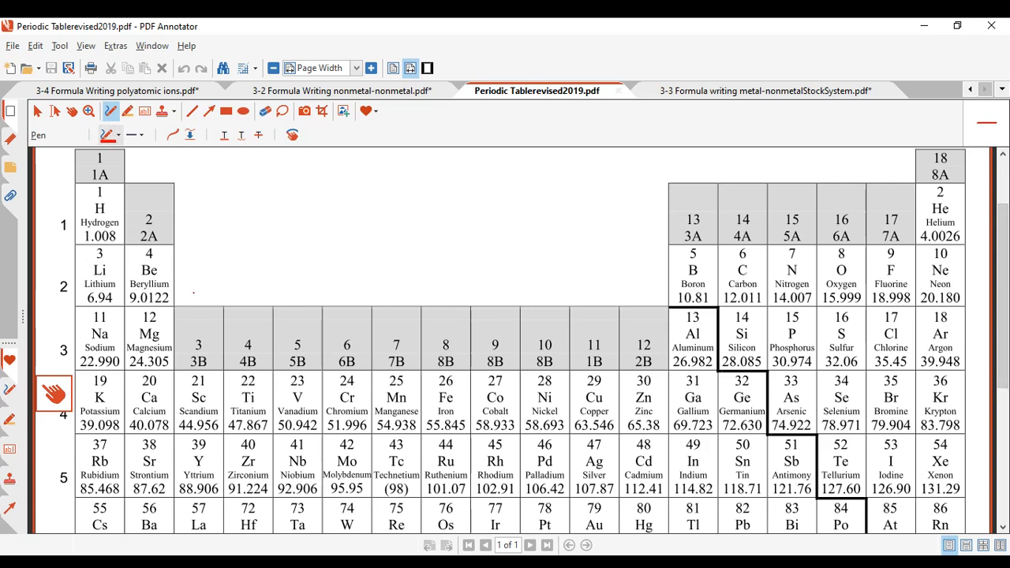
left_click_drag(175, 298, 383, 261)
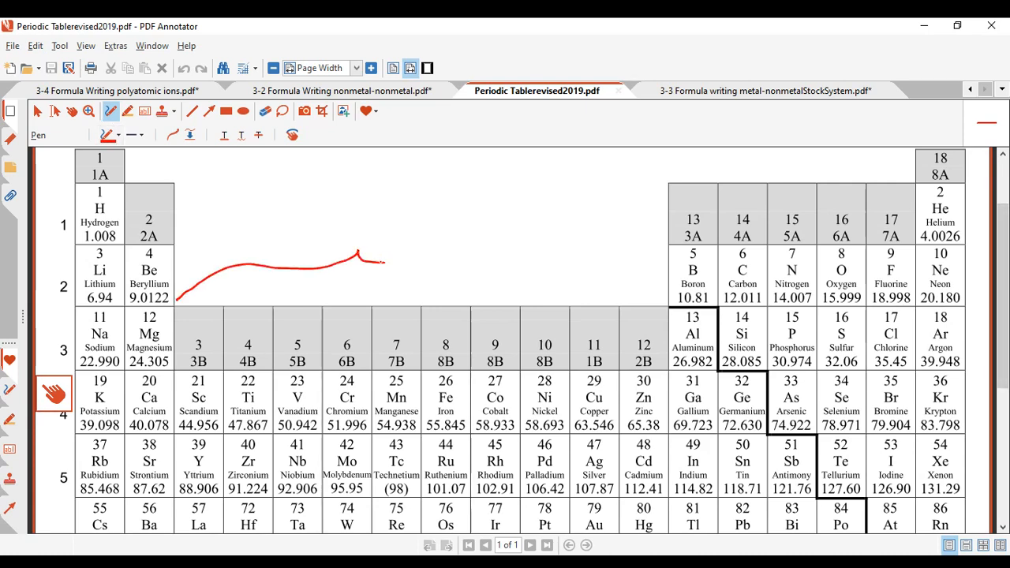
left_click_drag(359, 255, 659, 298)
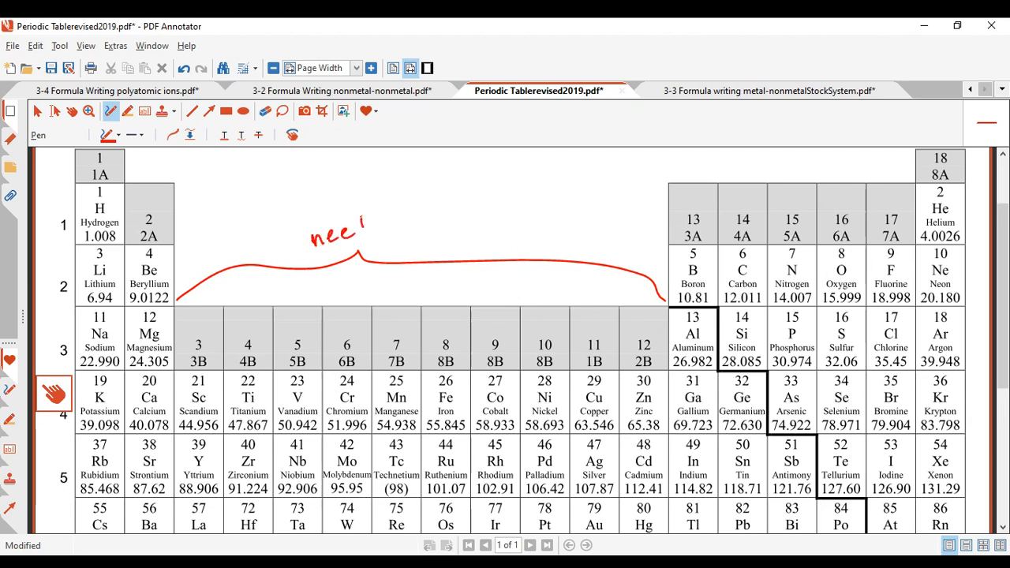
left_click_drag(363, 228, 430, 217)
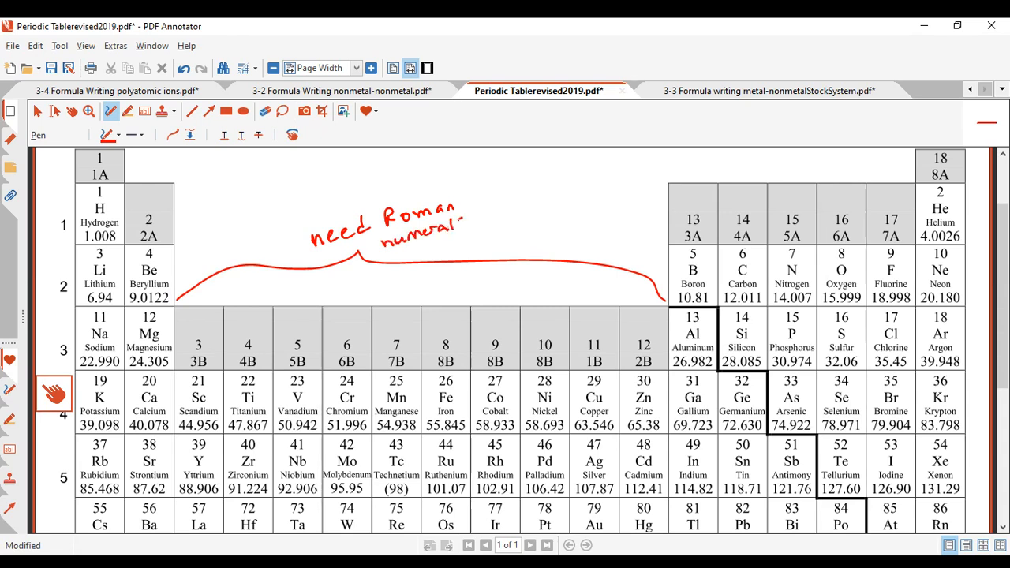
scroll("down", 3)
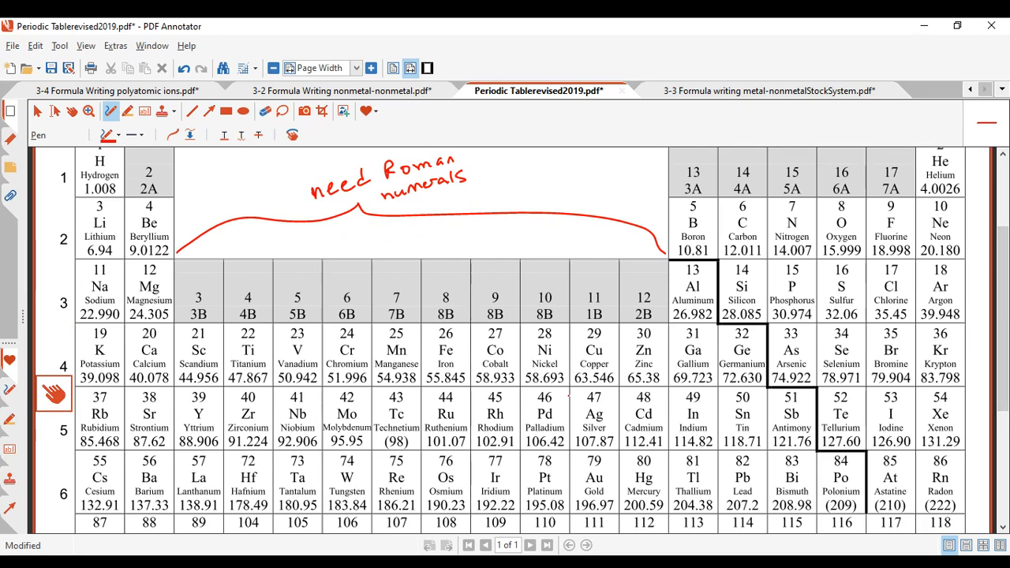
Box Ag, Au (+1) and Zn, Cd (2+), star Sn and Pb, then open the metal-nonmetal worksheet
right_click(568, 410)
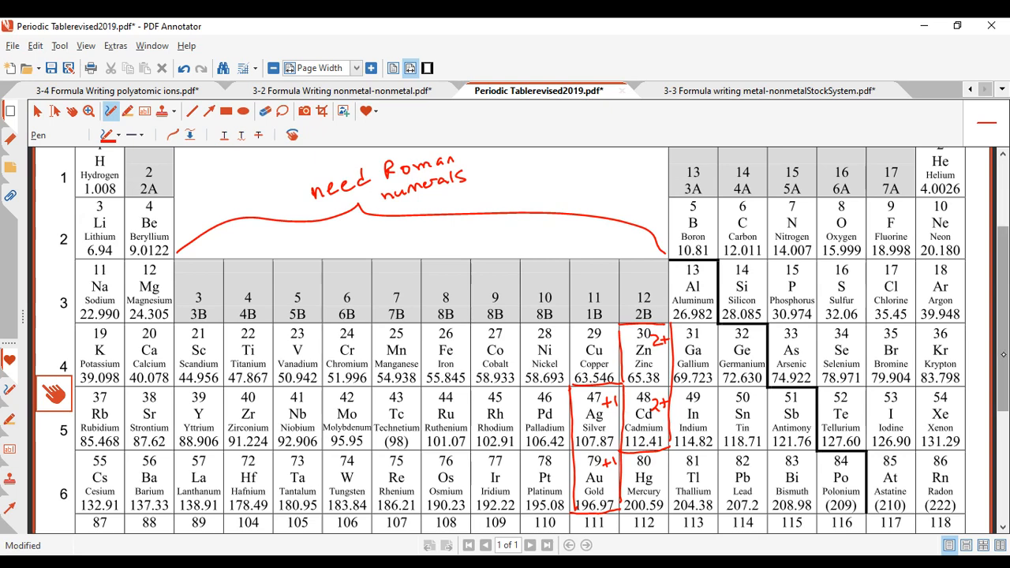
scroll("down", 3)
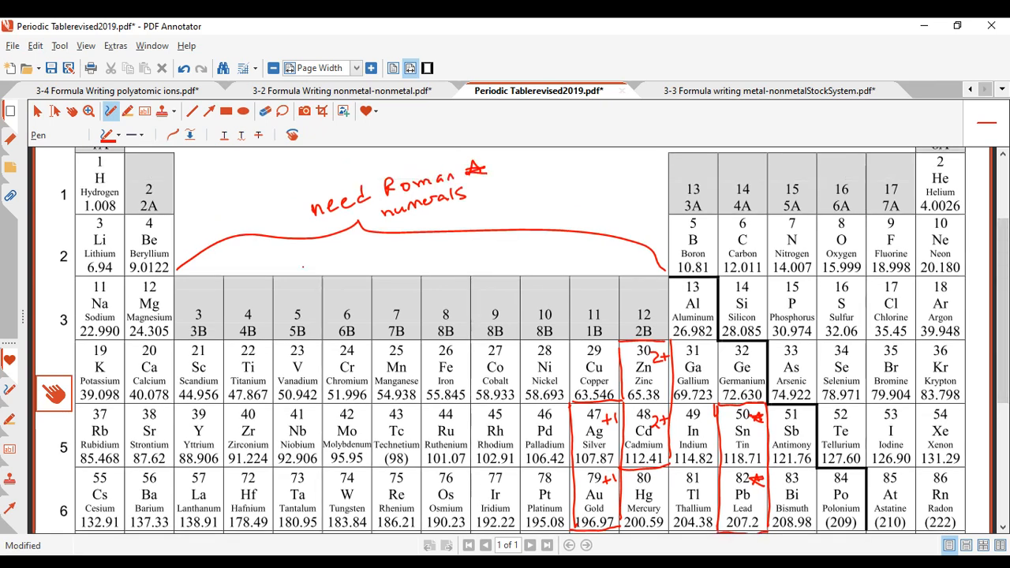
left_click_drag(280, 268, 292, 256)
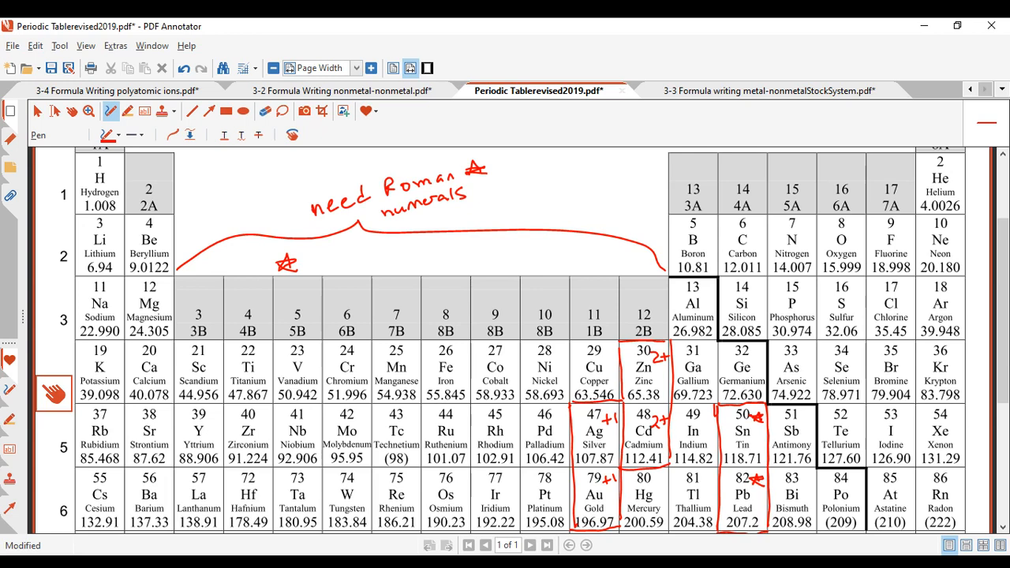
left_click(758, 90)
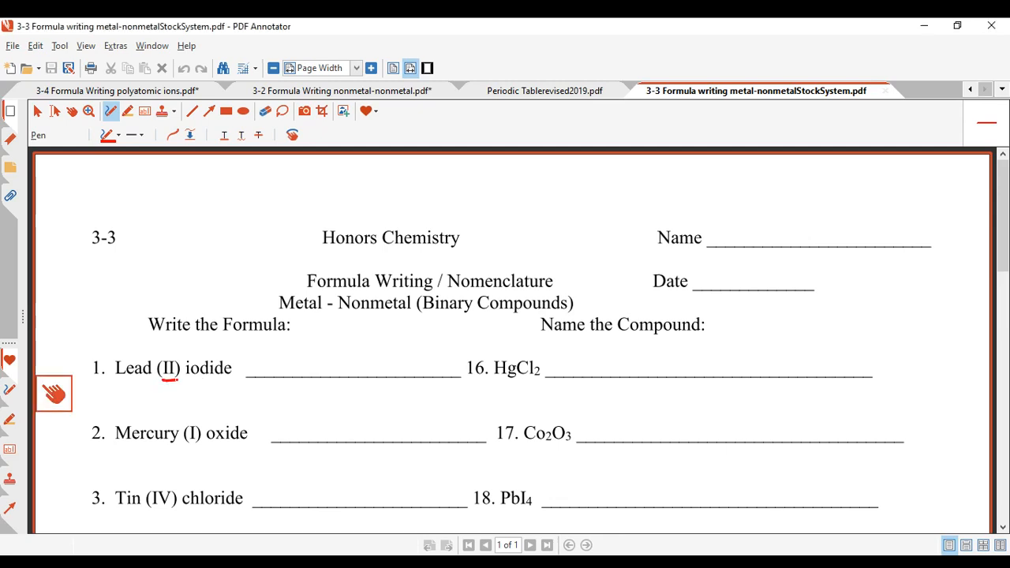
Write Pb²⁺ and I⁻ with crossover arrows and the answer PbI₂ for question 1
left_click(256, 367)
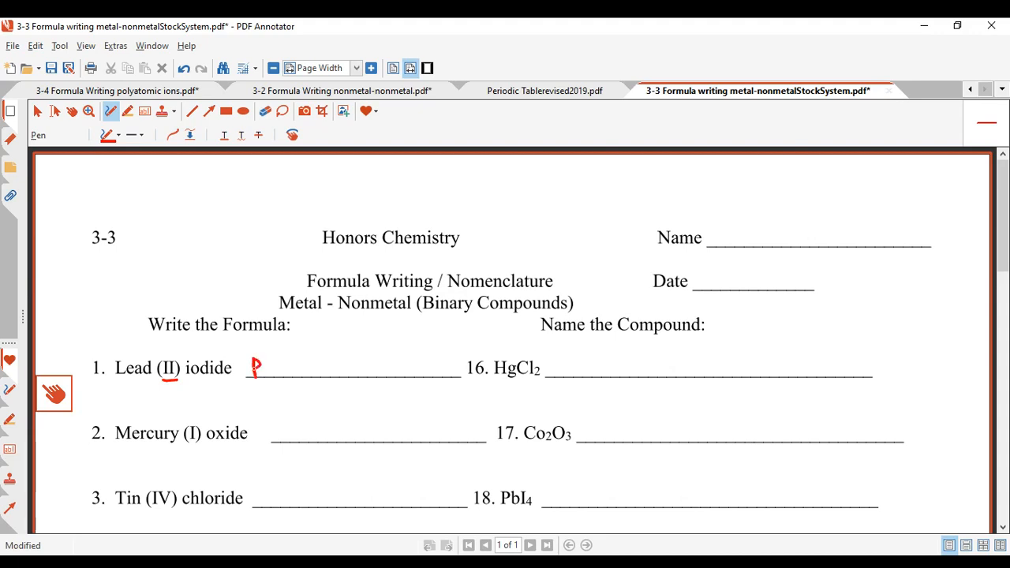
left_click_drag(257, 367, 292, 355)
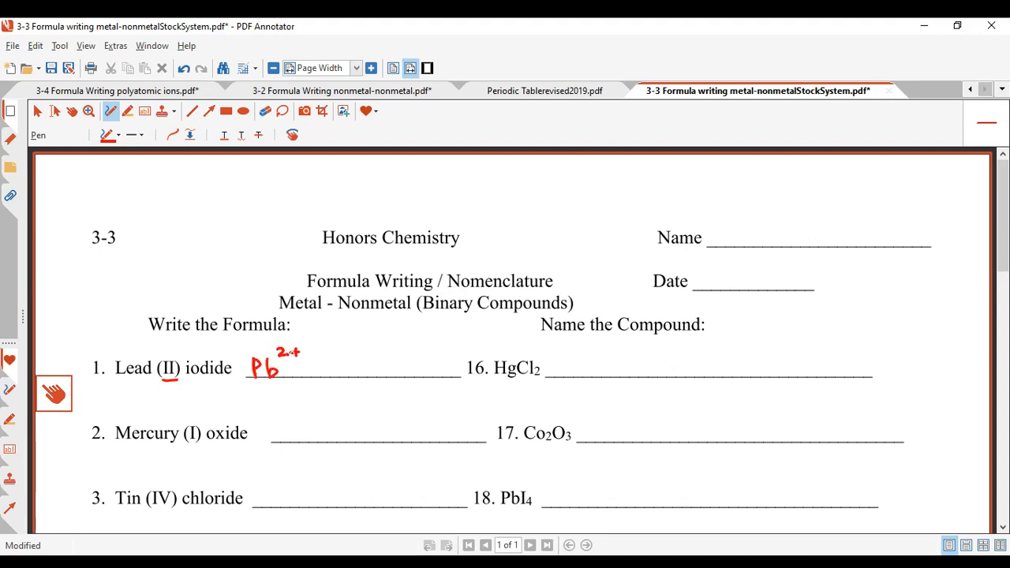
left_click_drag(308, 351, 328, 371)
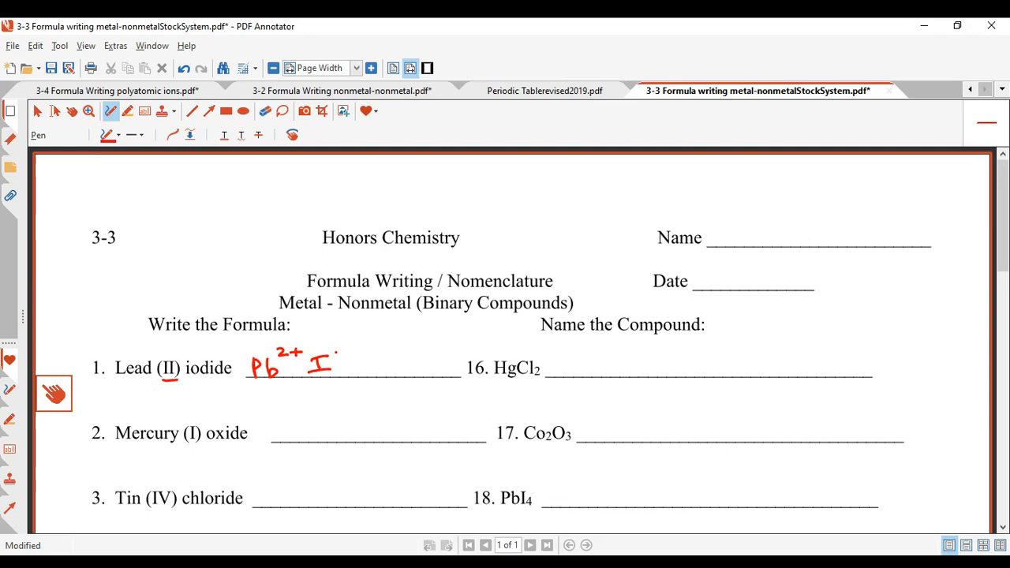
left_click_drag(332, 351, 345, 351)
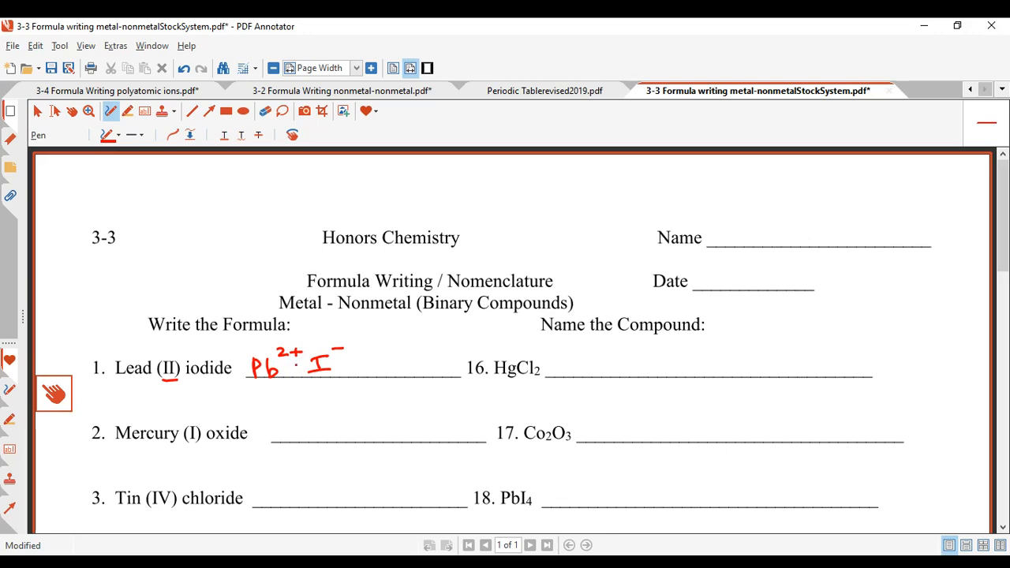
left_click_drag(300, 367, 339, 367)
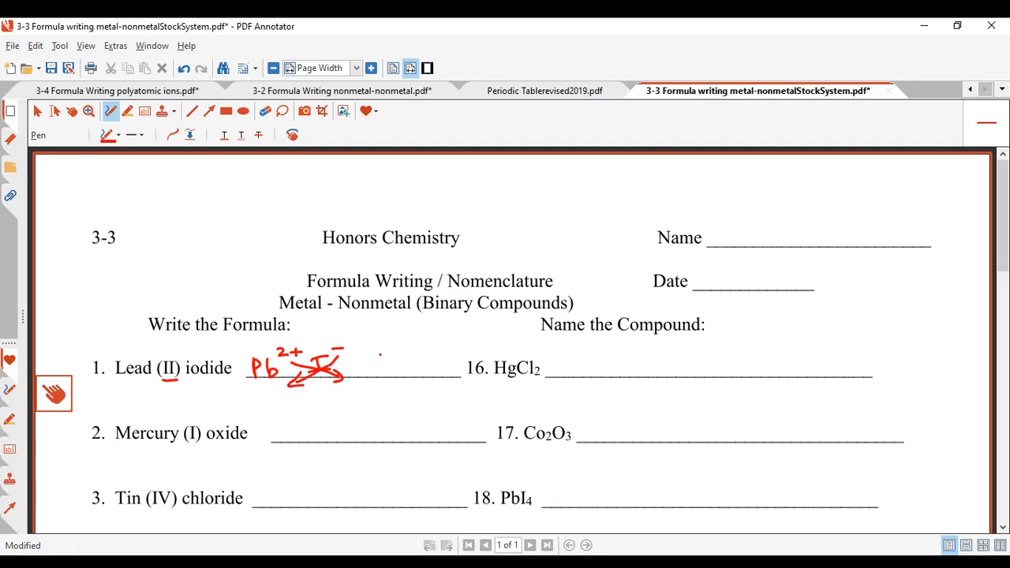
left_click_drag(383, 375, 422, 359)
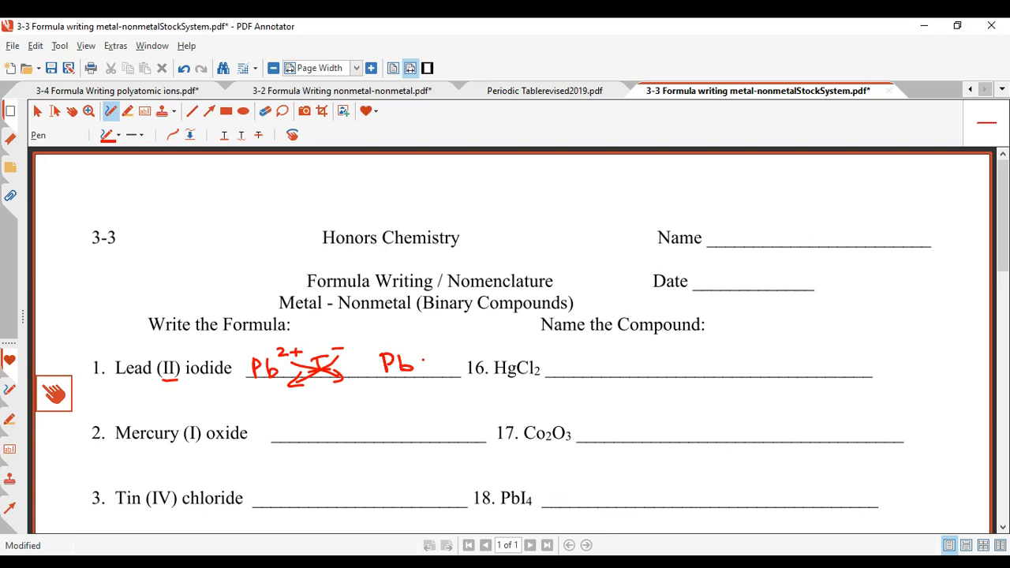
left_click_drag(410, 355, 450, 375)
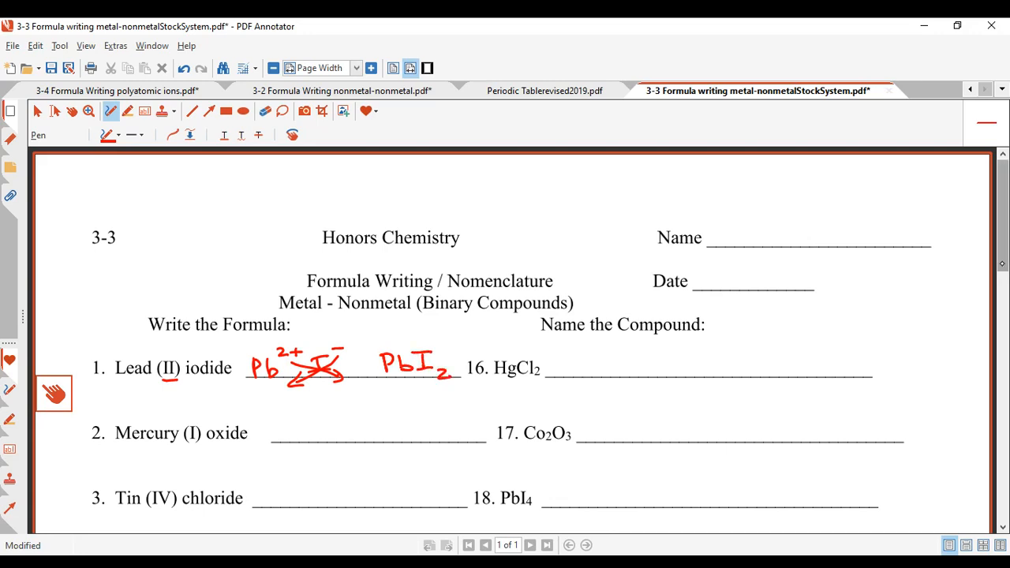
scroll("down", 3)
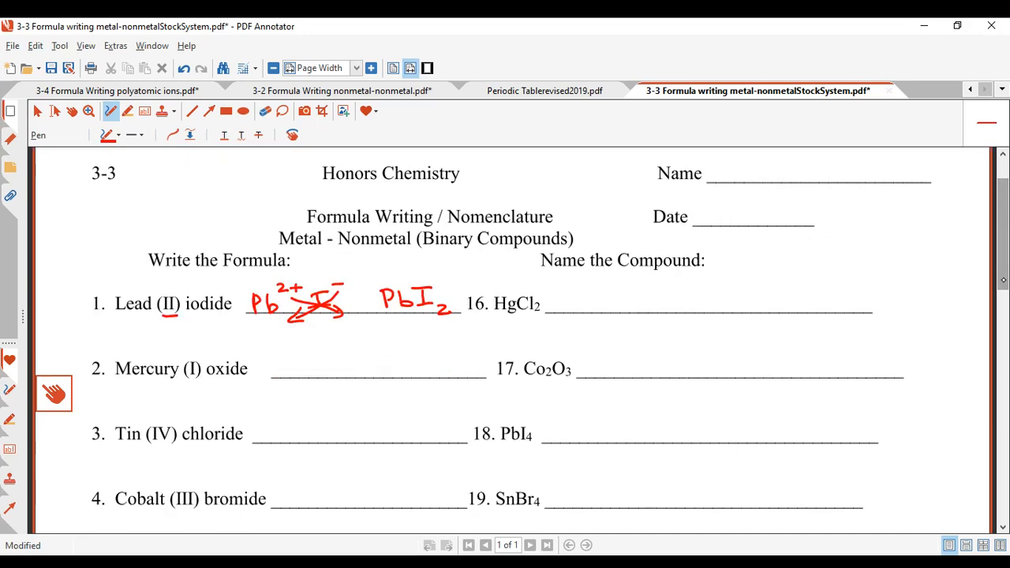
Underline item 5, write Cu²⁺ and P³⁻, cross the charges, and write Cu₃P₂
scroll("down", 3)
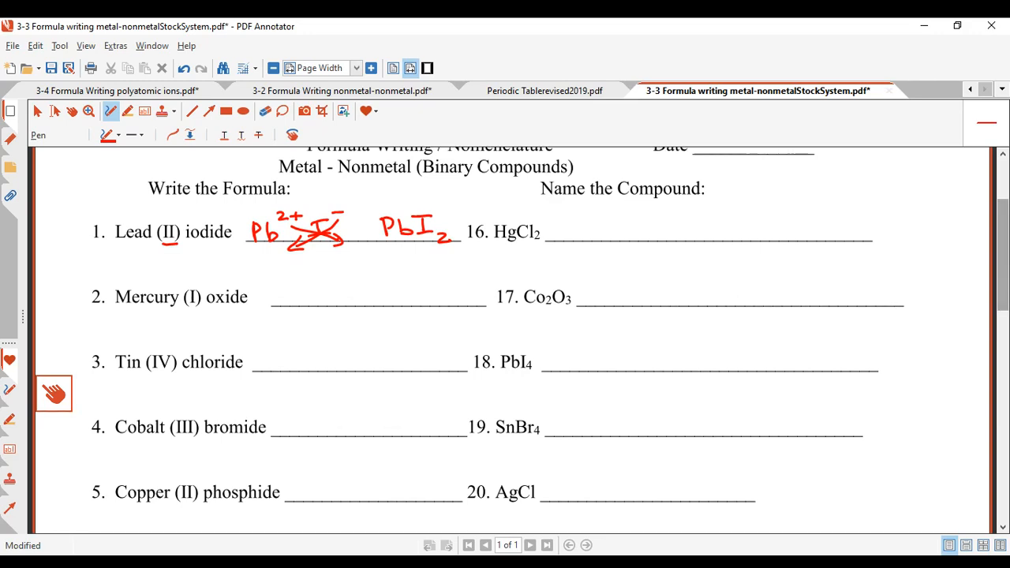
left_click_drag(117, 507, 268, 505)
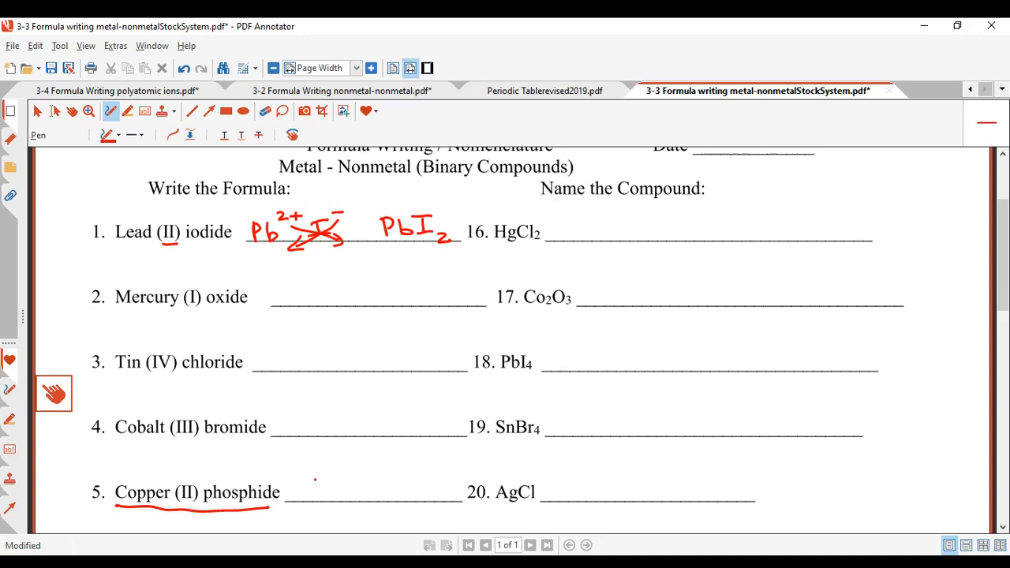
left_click_drag(298, 493, 335, 481)
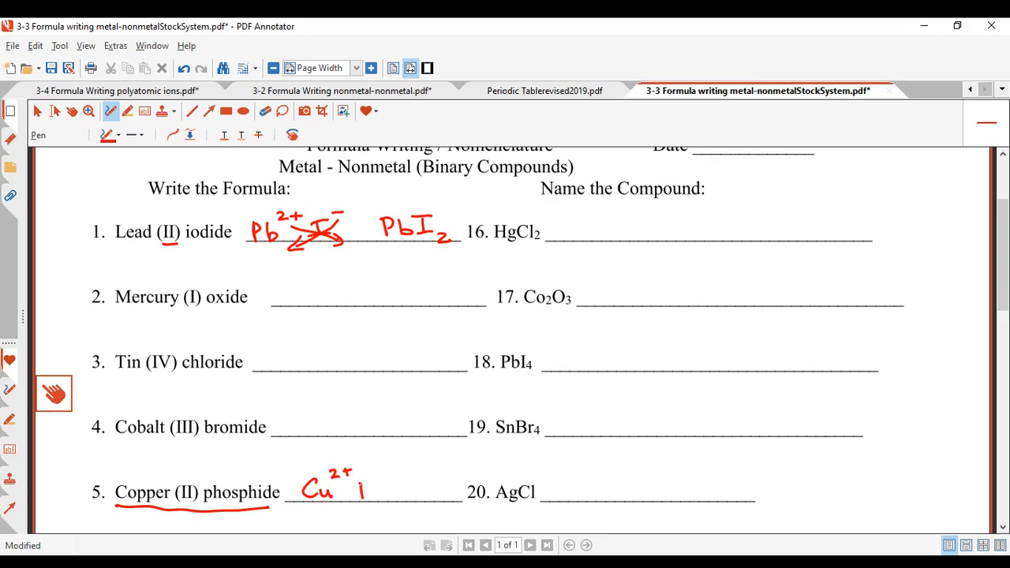
left_click_drag(355, 489, 387, 474)
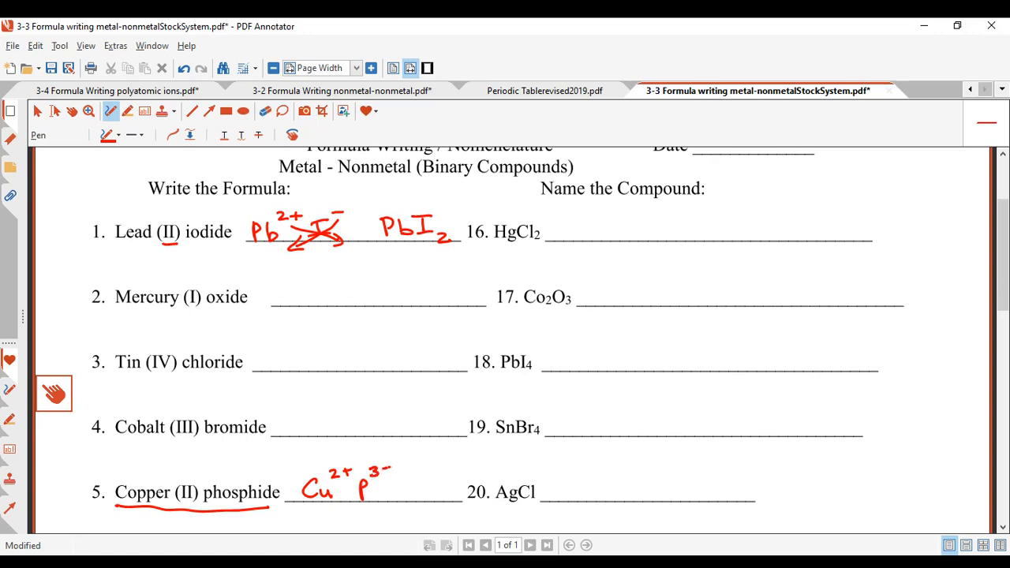
left_click_drag(351, 482, 379, 509)
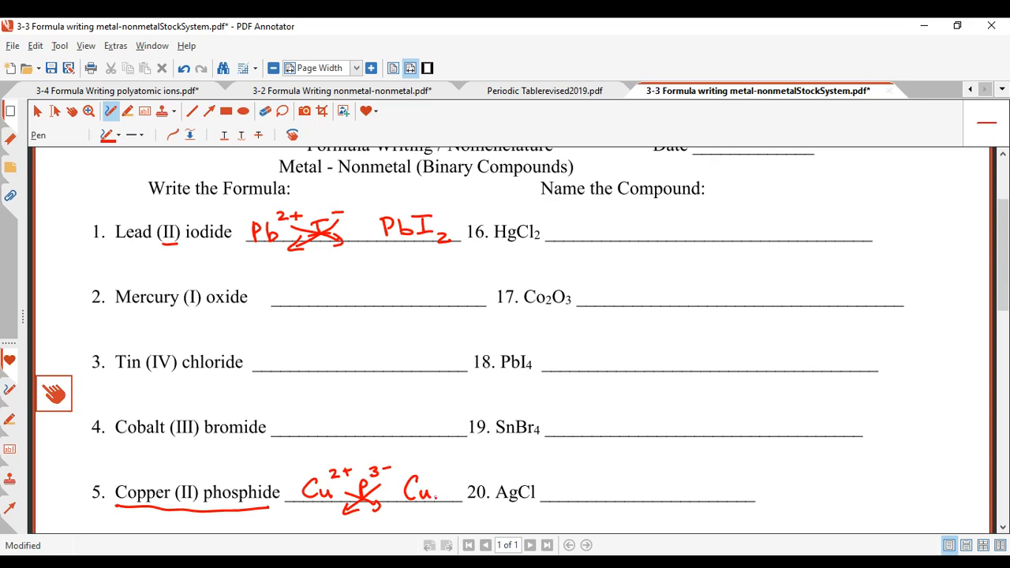
left_click_drag(430, 490, 458, 497)
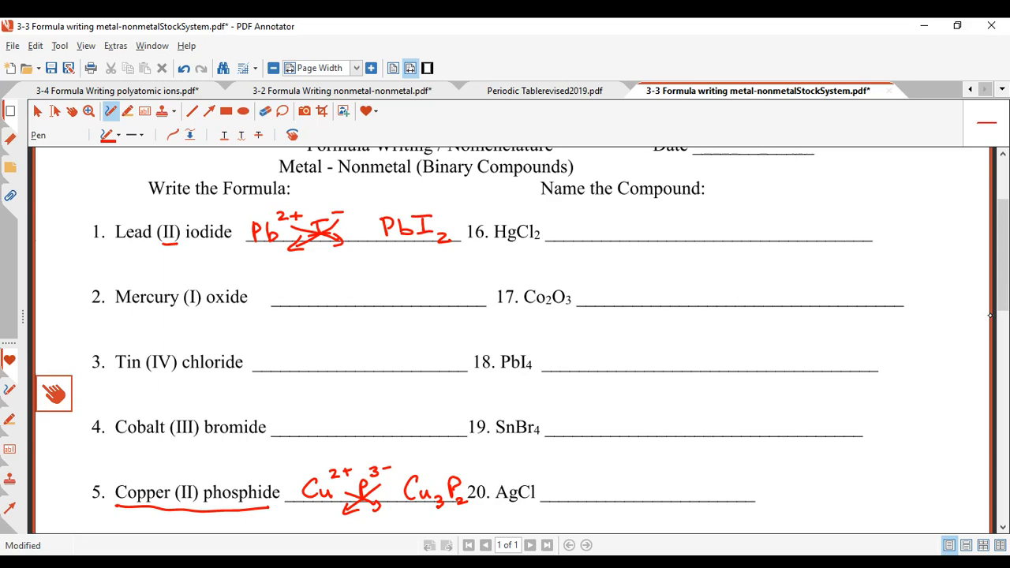
scroll("down", 3)
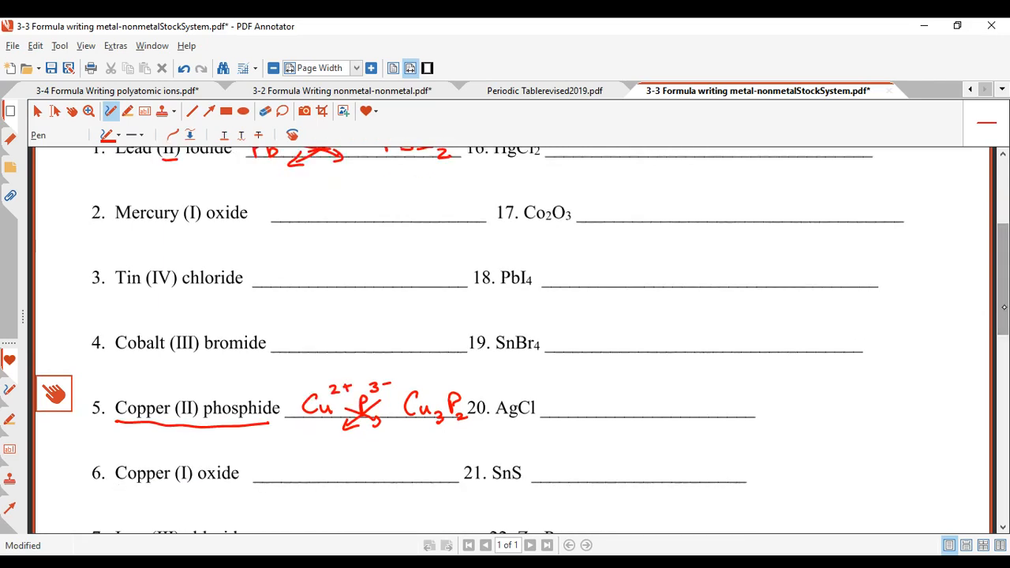
scroll("down", 3)
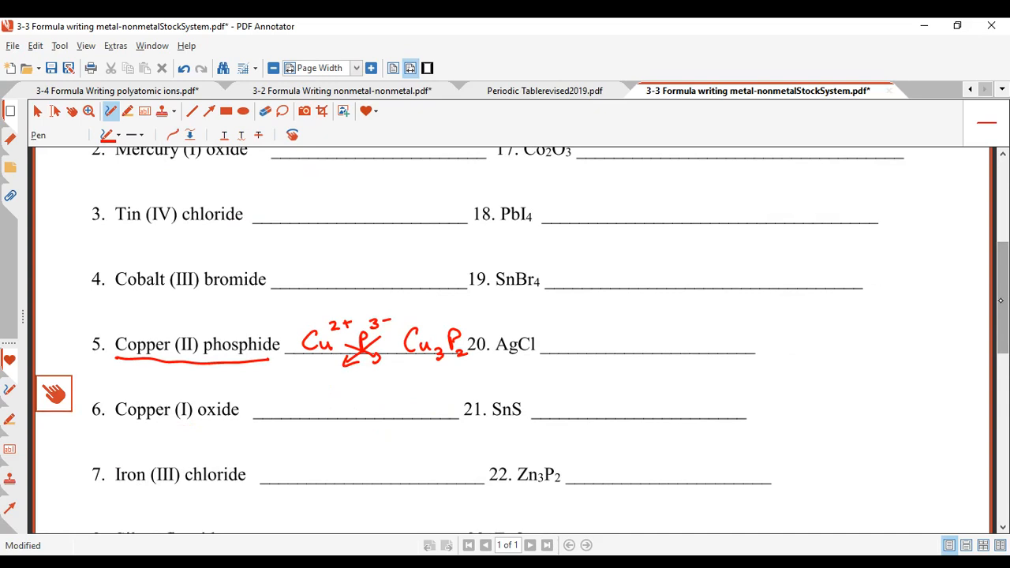
scroll("up", 3)
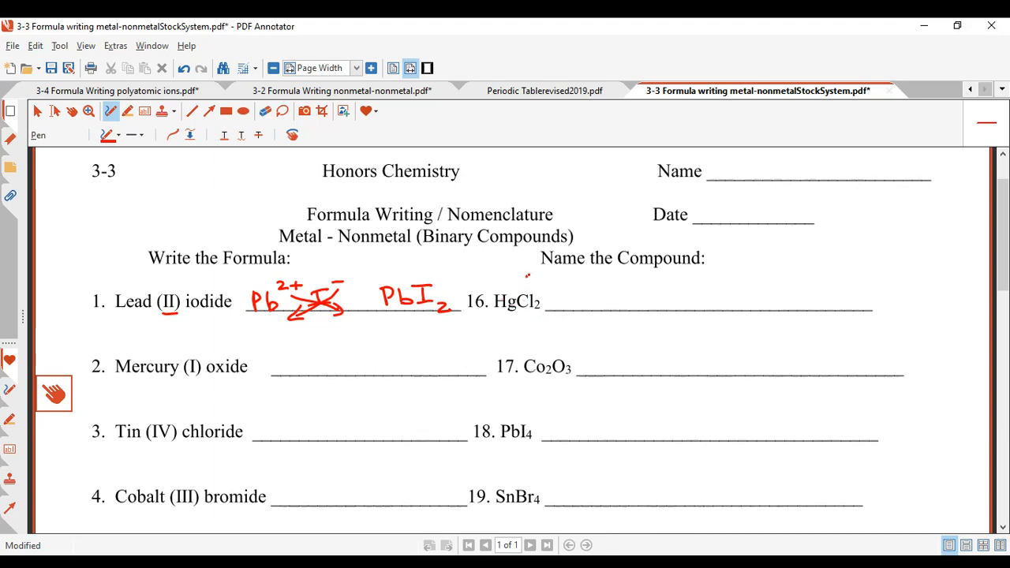
Solve x+(-1)2=0 to x=2, write 'mercury (II) chloride', and start Co₂O₃'s equation
left_click_drag(525, 284, 560, 285)
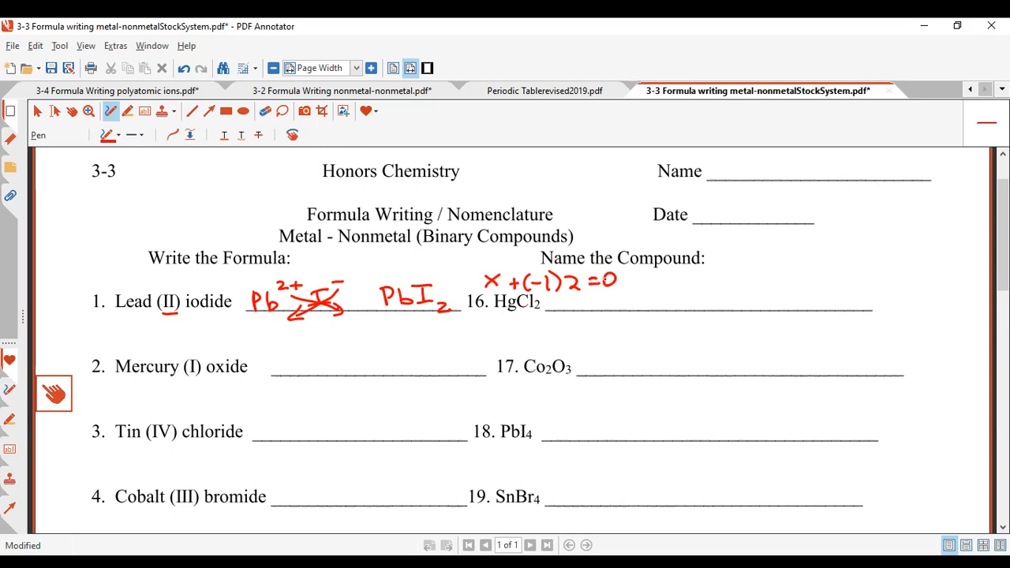
left_click_drag(493, 327, 552, 332)
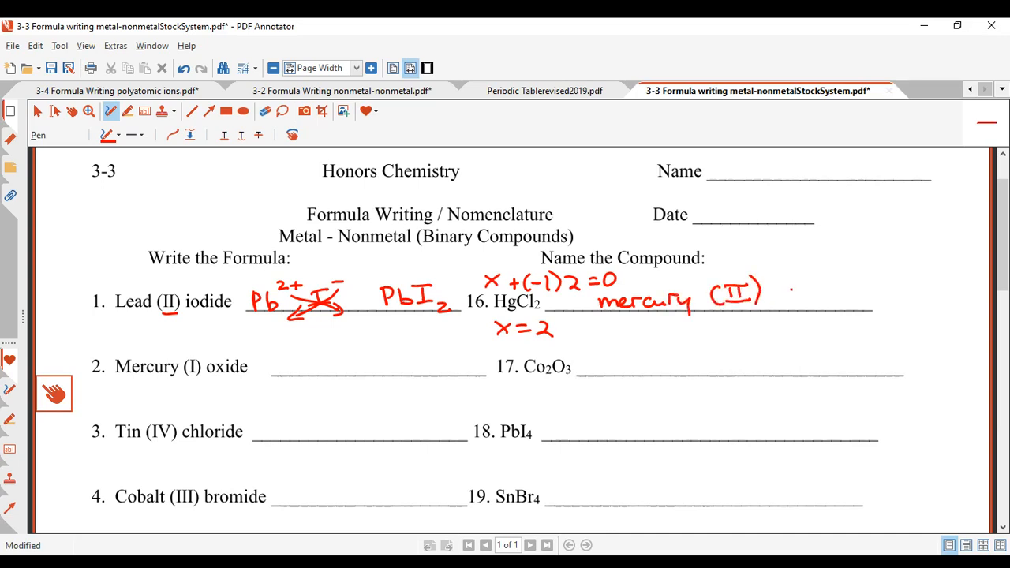
type("chlo")
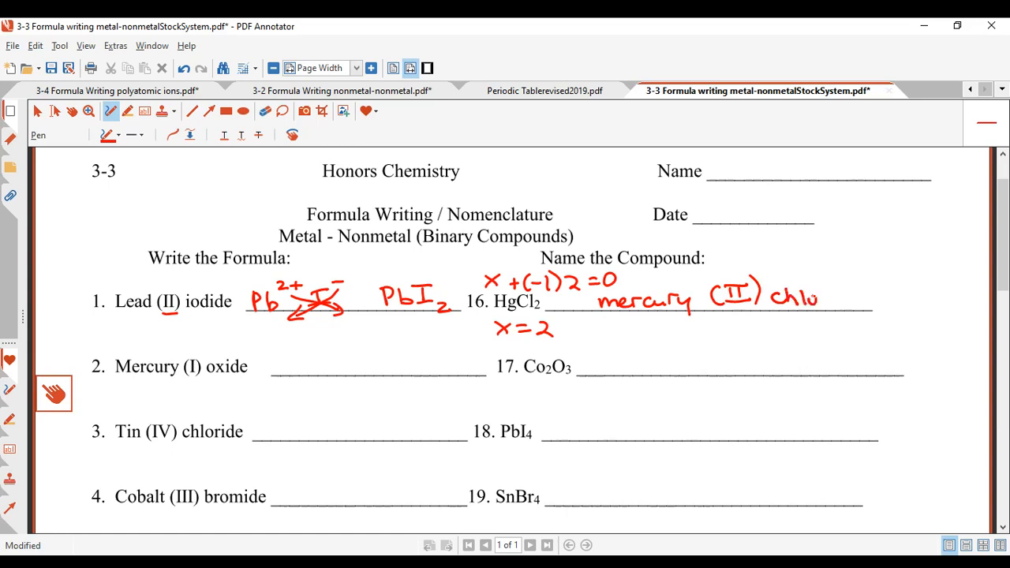
left_click_drag(805, 298, 876, 303)
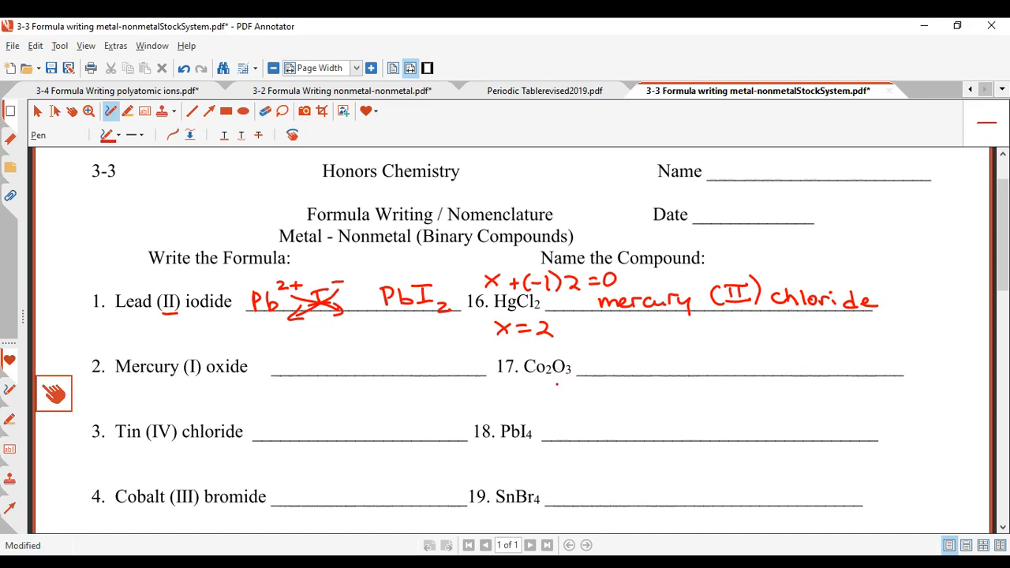
left_click_drag(552, 391, 588, 390)
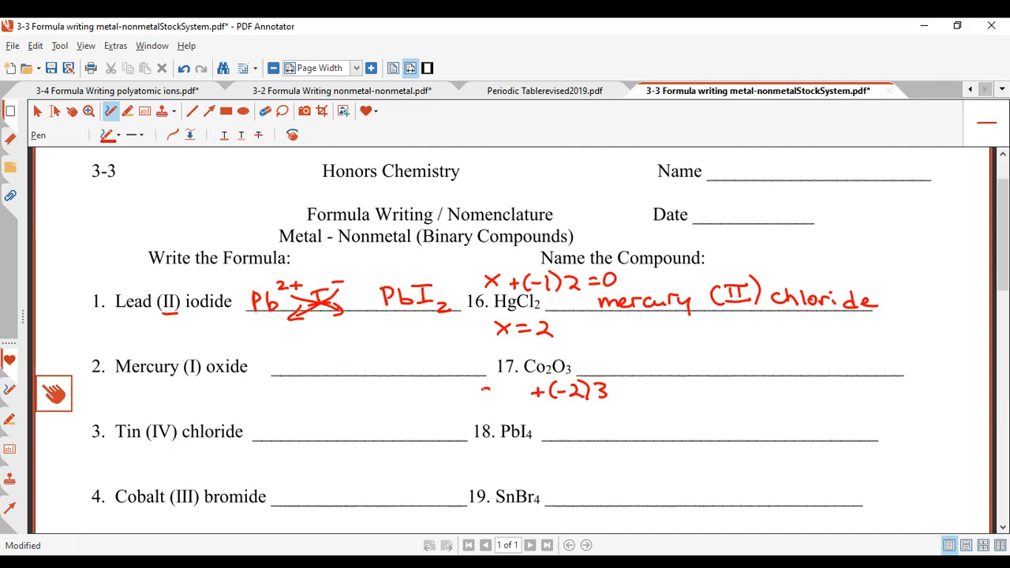
Complete 2(x)+(-2)3=0 to x=3 and write 'cobalt (III) oxide' for Co₂O₃
left_click_drag(478, 394, 513, 390)
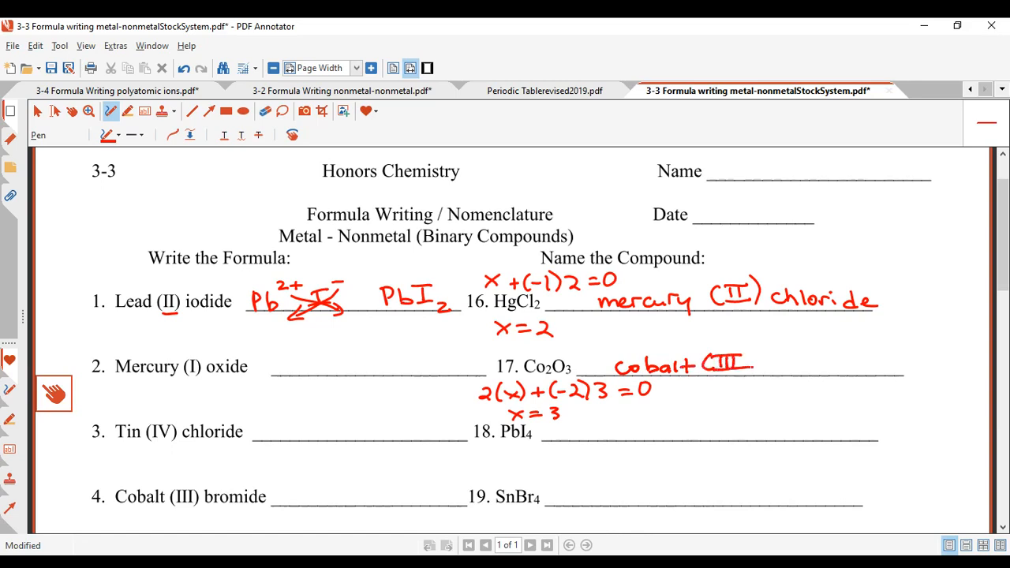
left_click_drag(757, 362, 805, 363)
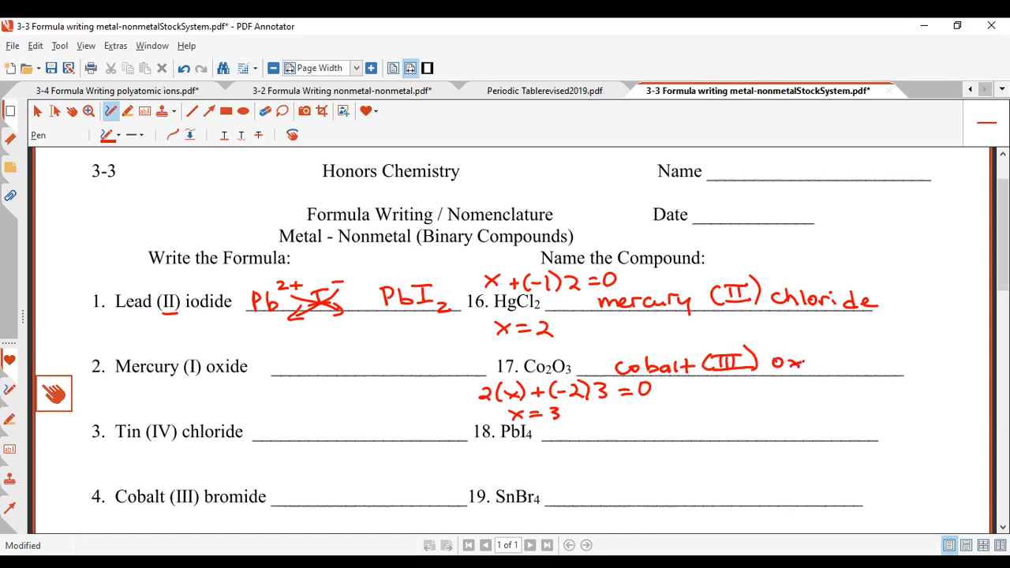
left_click_drag(797, 363, 853, 367)
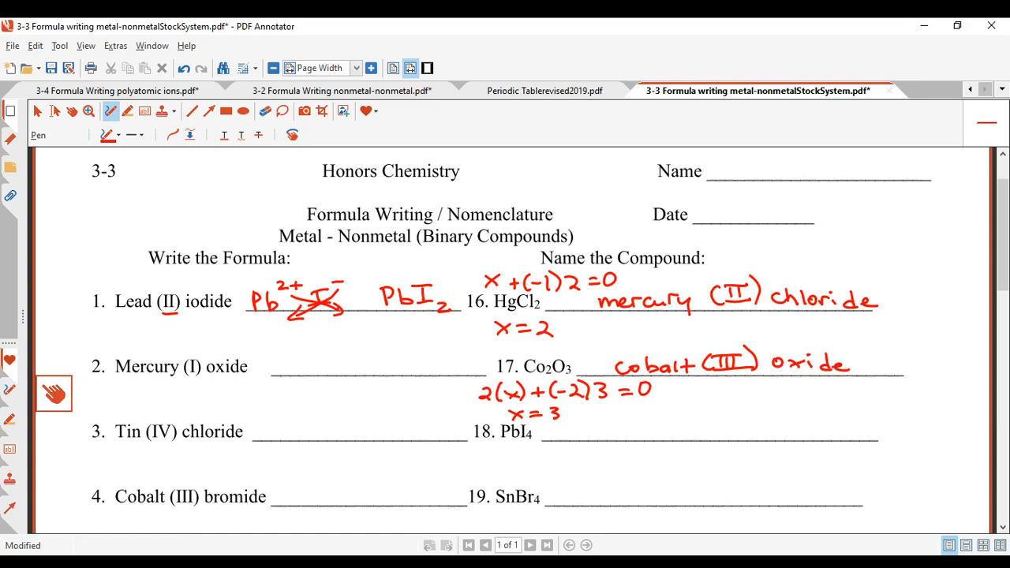
scroll("down", 3)
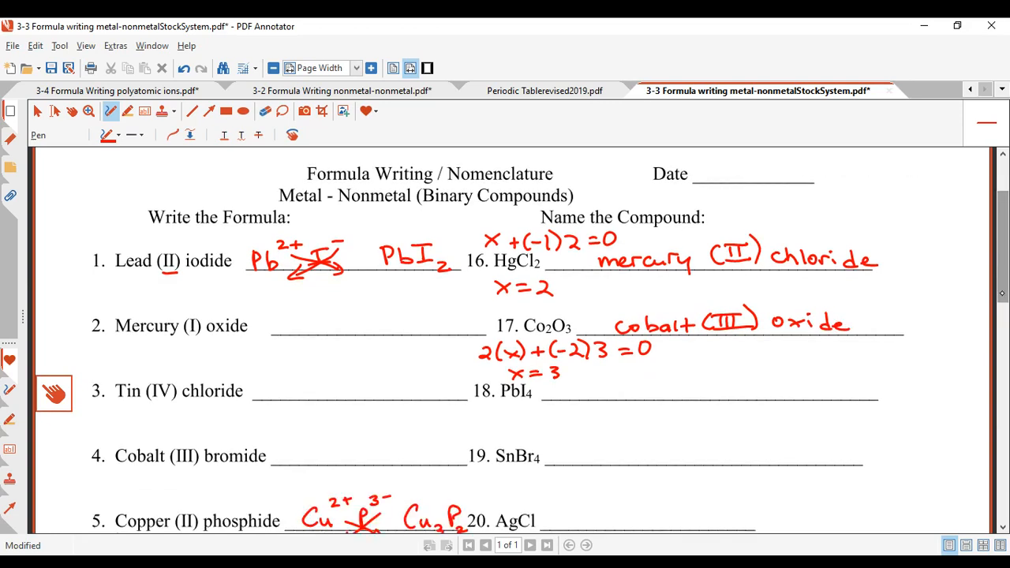
scroll("down", 3)
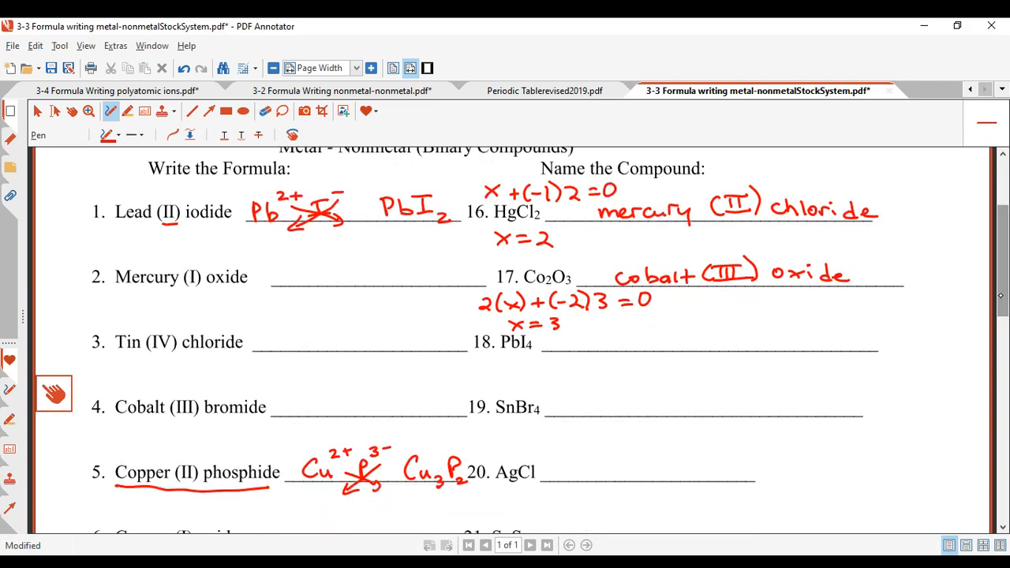
Write x+(-2)=0 and x=2 beside SnS and begin its name 'tin ('
scroll("down", 3)
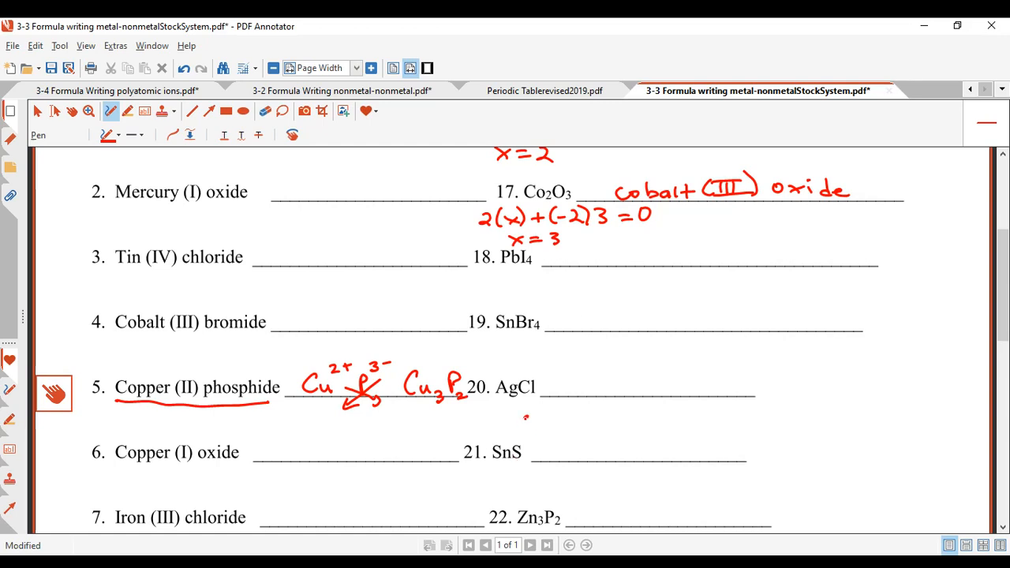
left_click_drag(521, 430, 561, 430)
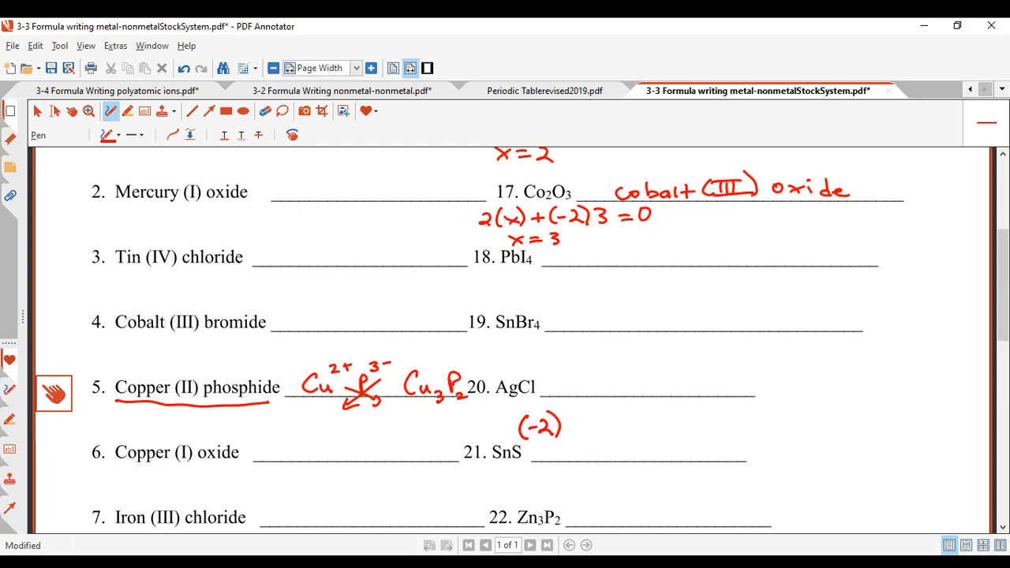
left_click(509, 427)
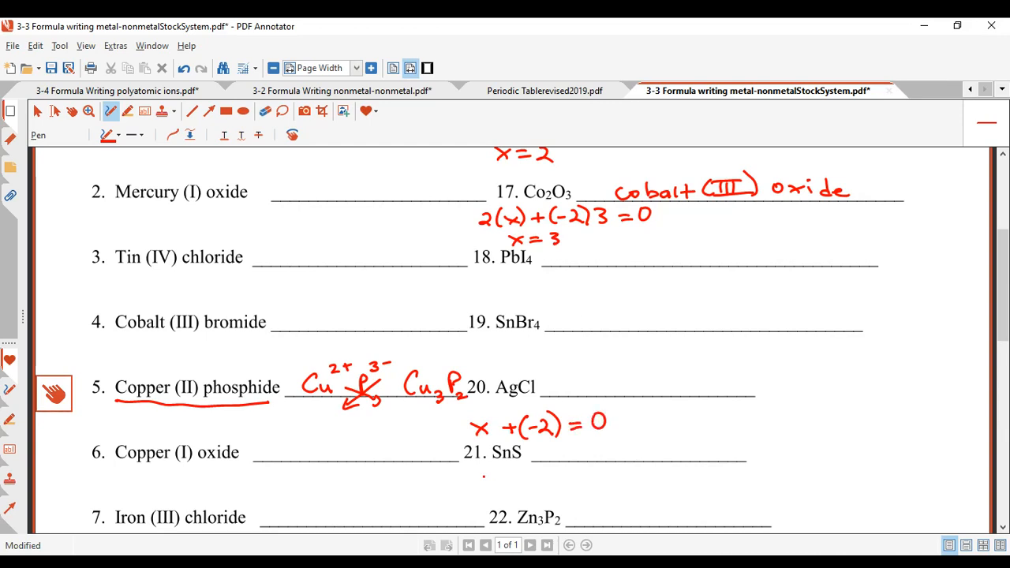
left_click_drag(485, 479, 540, 479)
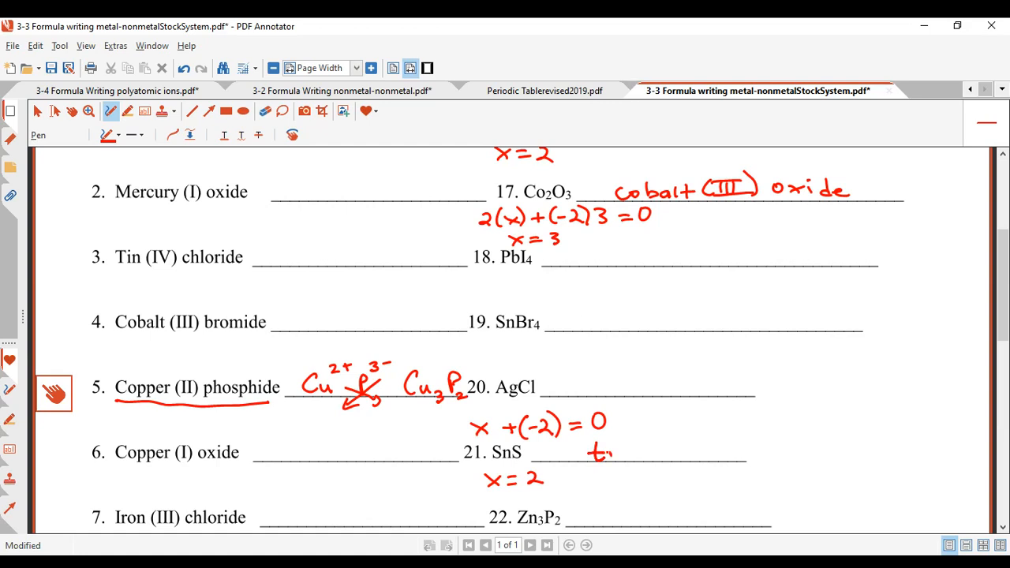
left_click_drag(588, 453, 687, 438)
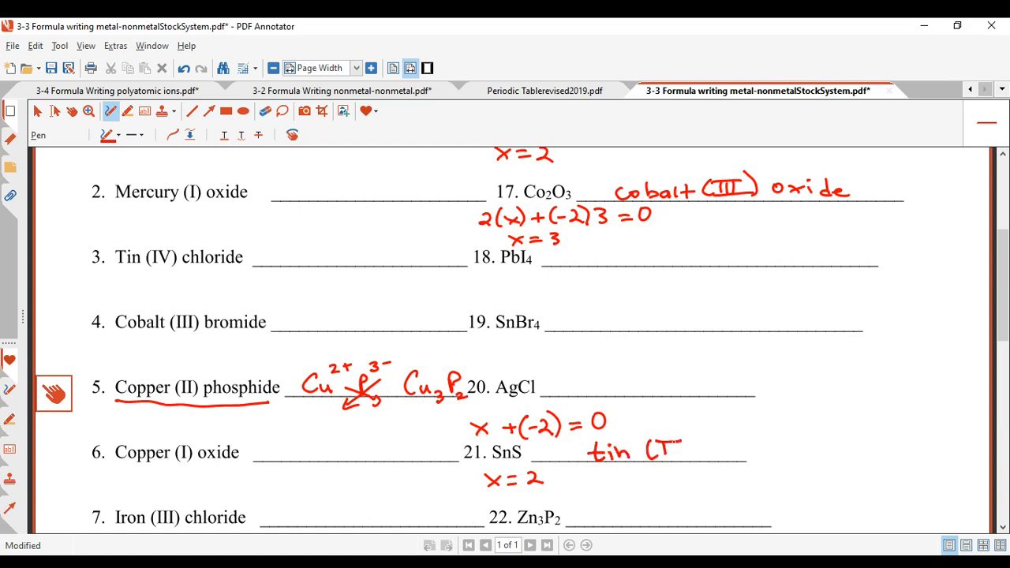